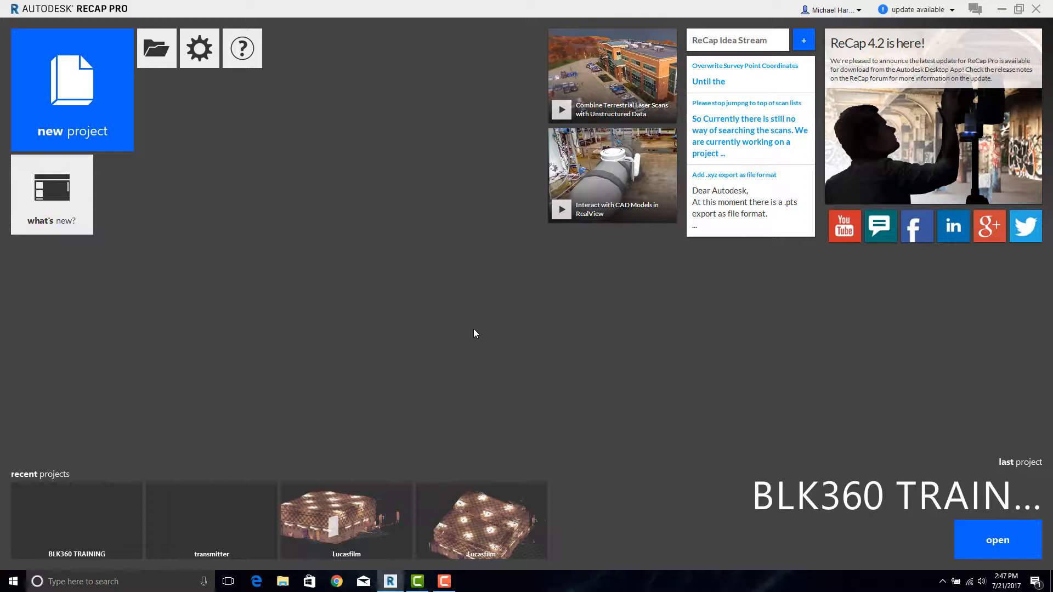
mouse_move(493, 334)
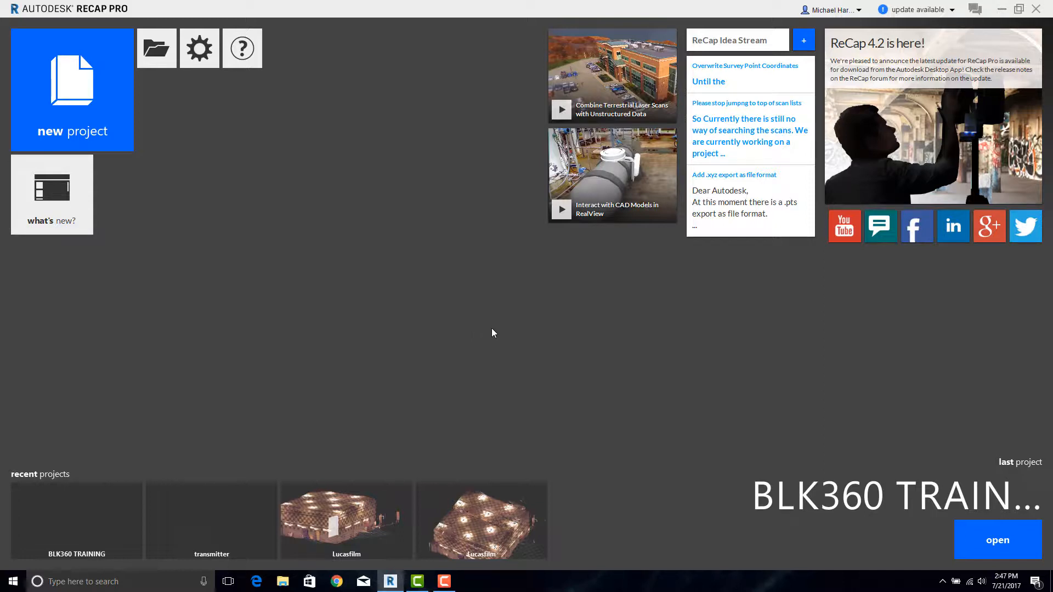
mouse_move(86, 133)
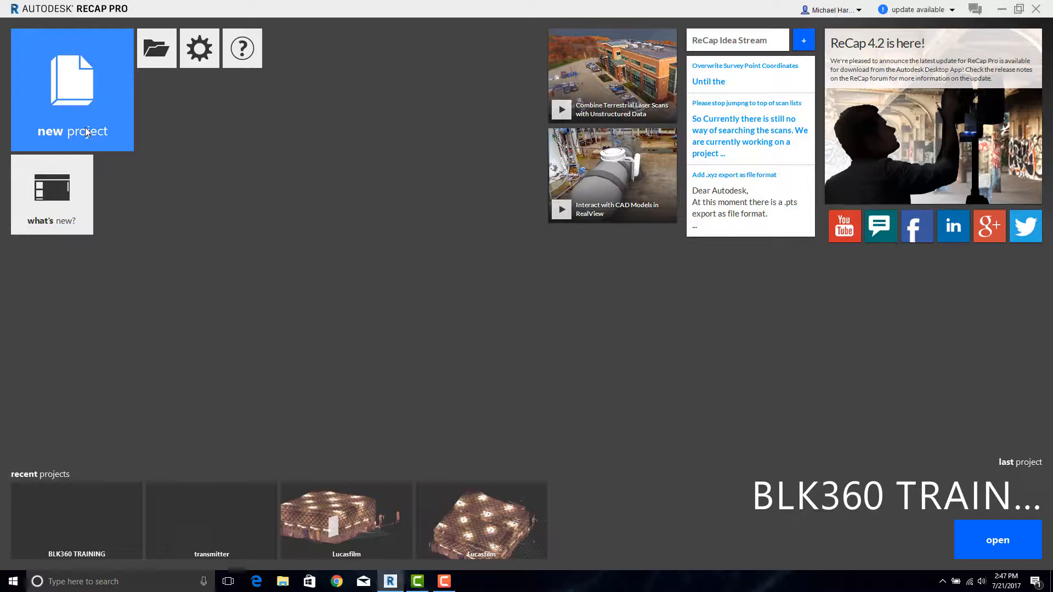
Start a new ReCap project to reach the project creation choices.
click(71, 88)
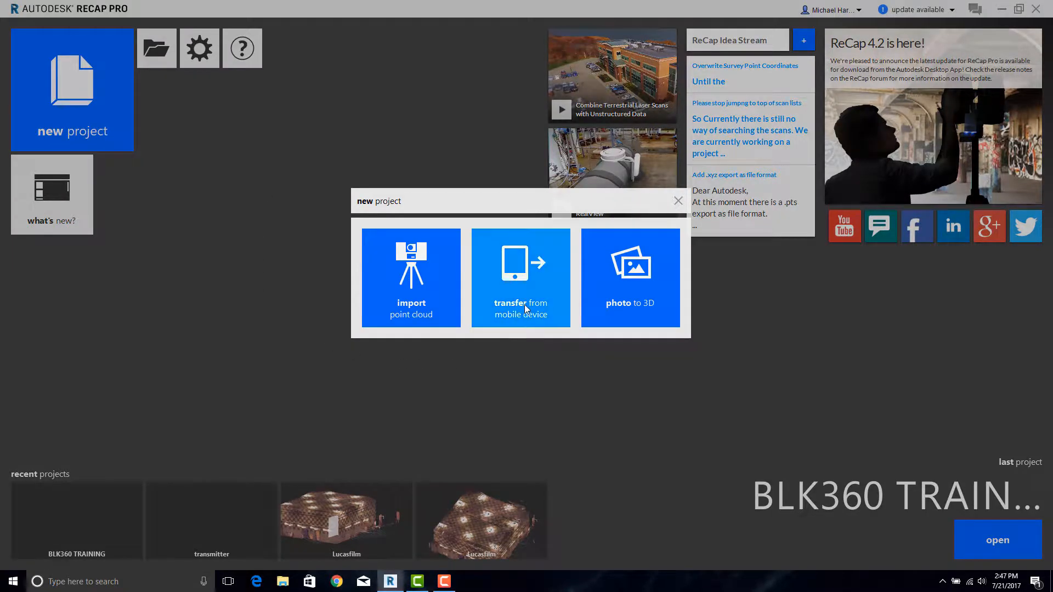
Choose mobile-device transfer and select the BLK360 TRAINING mobile project.
click(520, 278)
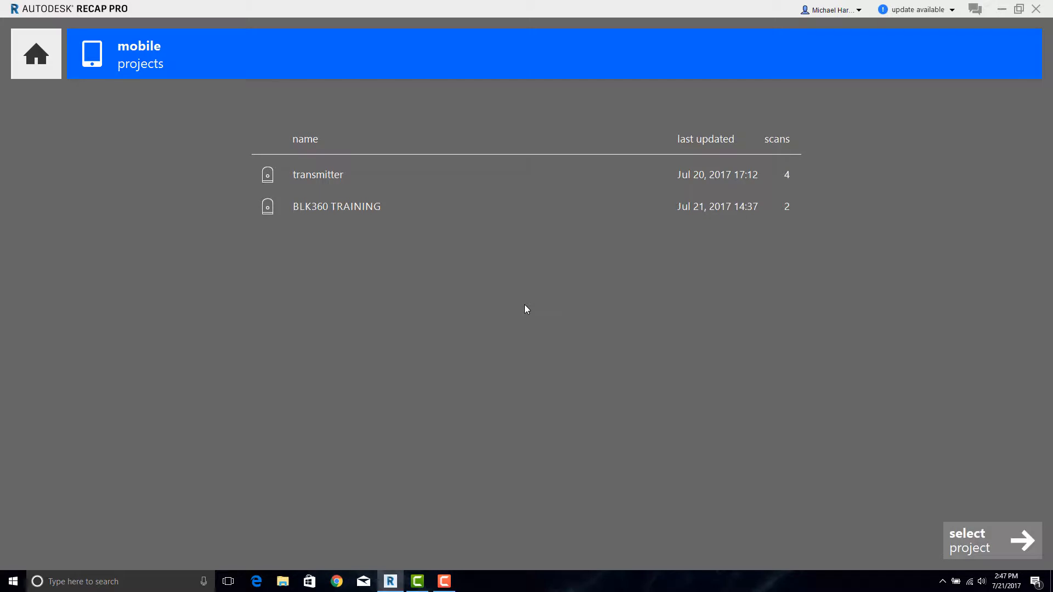
mouse_move(418, 321)
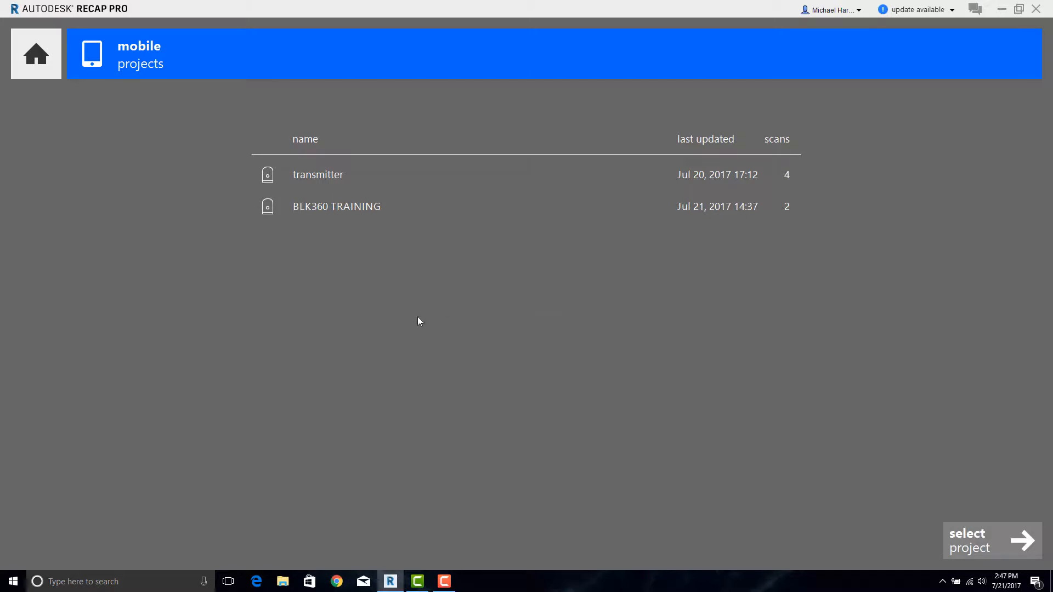
mouse_move(217, 272)
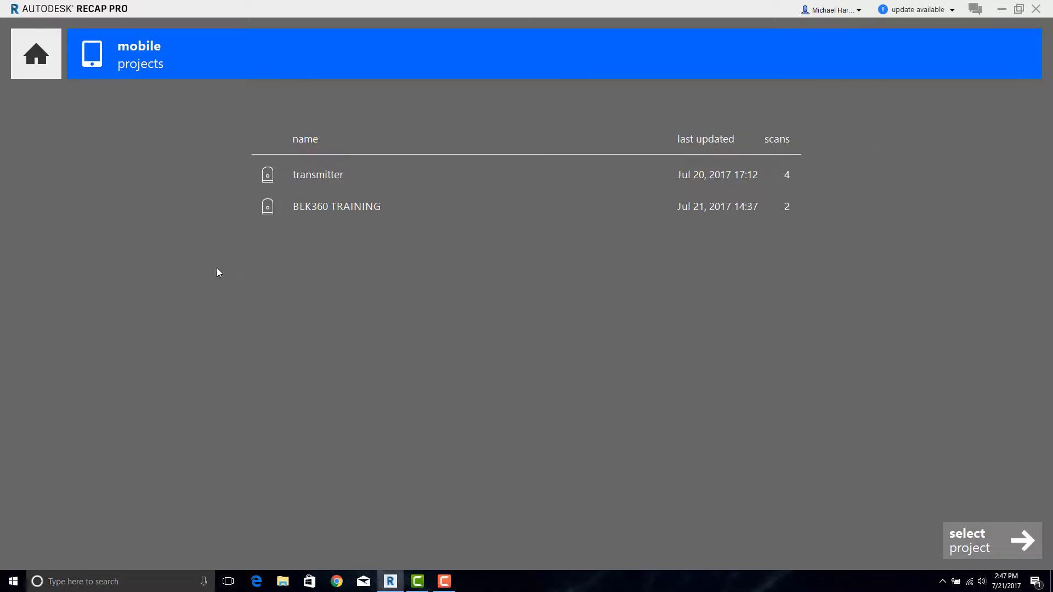
mouse_move(291, 224)
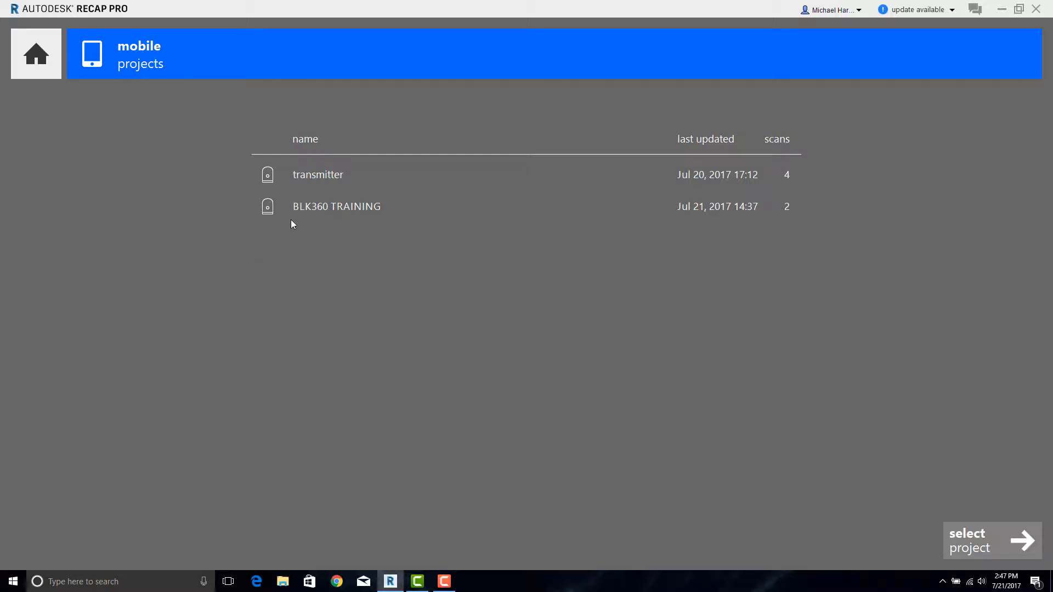
click(337, 206)
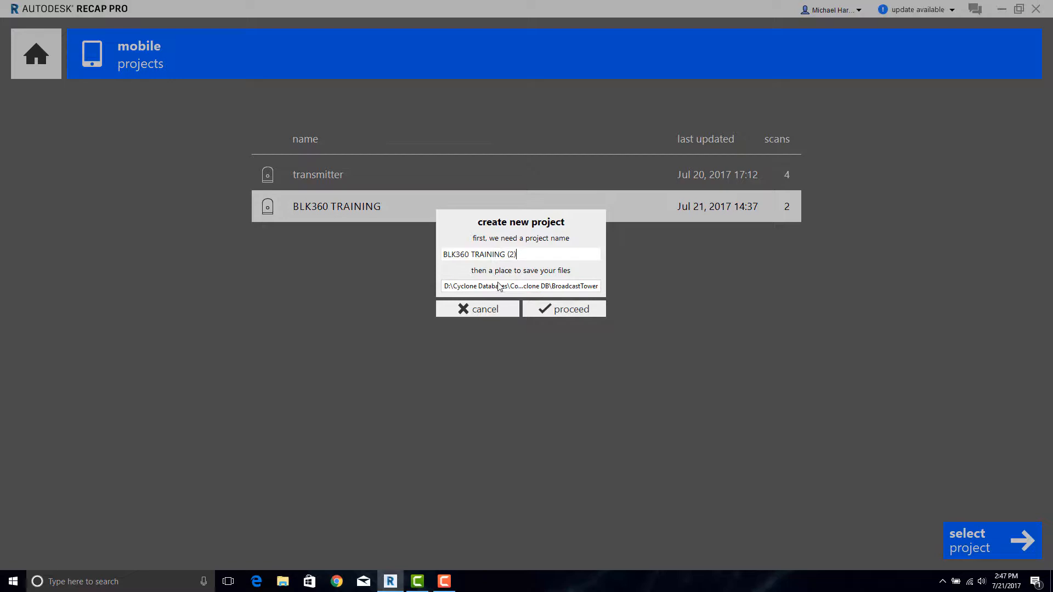
Save the new project to the BLK Training folder and transfer its 2 scans.
click(520, 285)
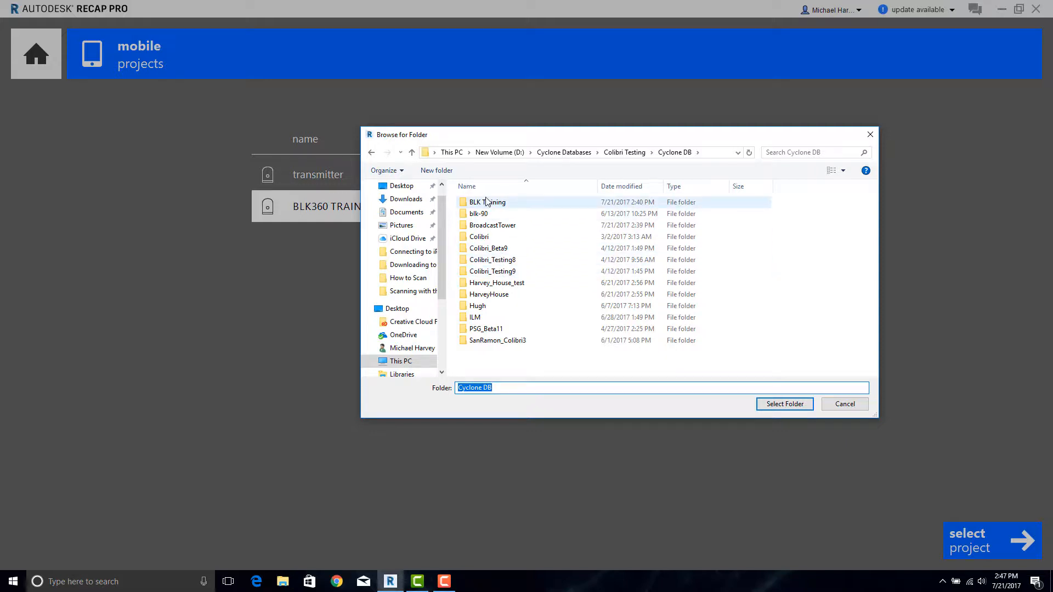
click(783, 404)
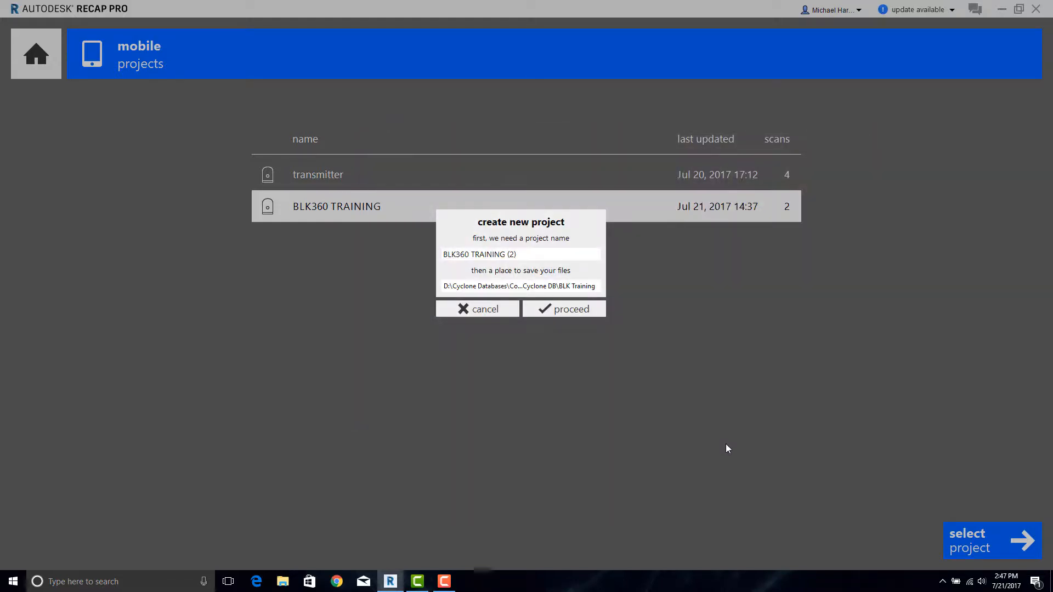
click(562, 309)
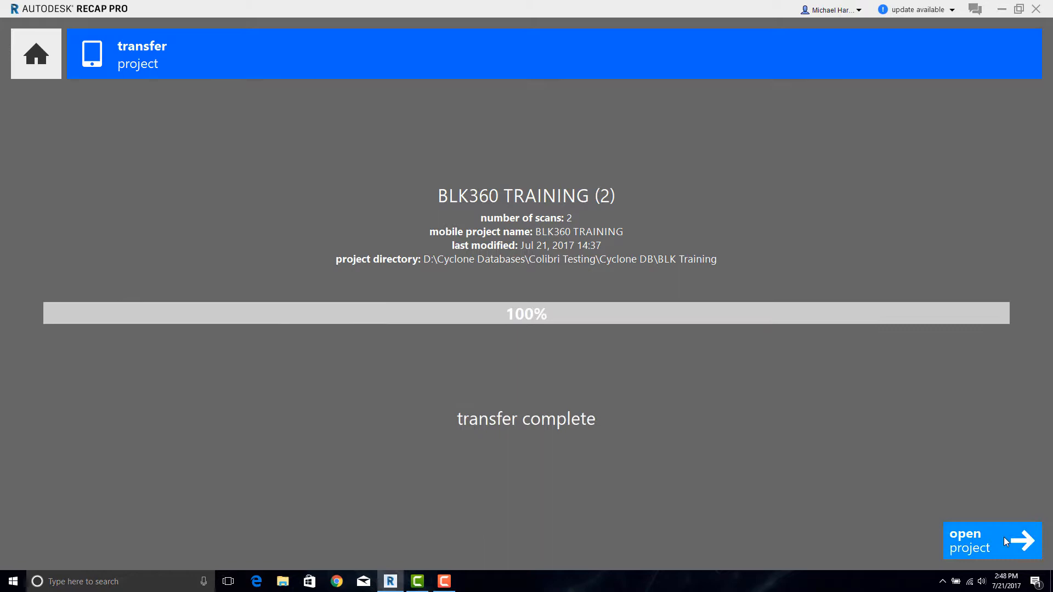
Review the two registered scans and index them to 100% complete.
click(992, 541)
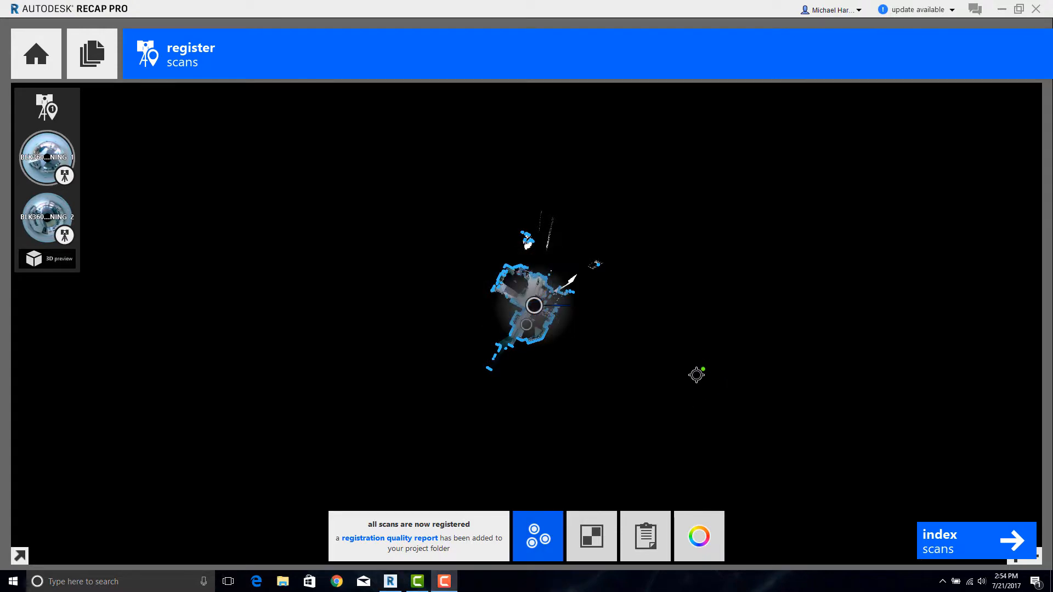
click(645, 535)
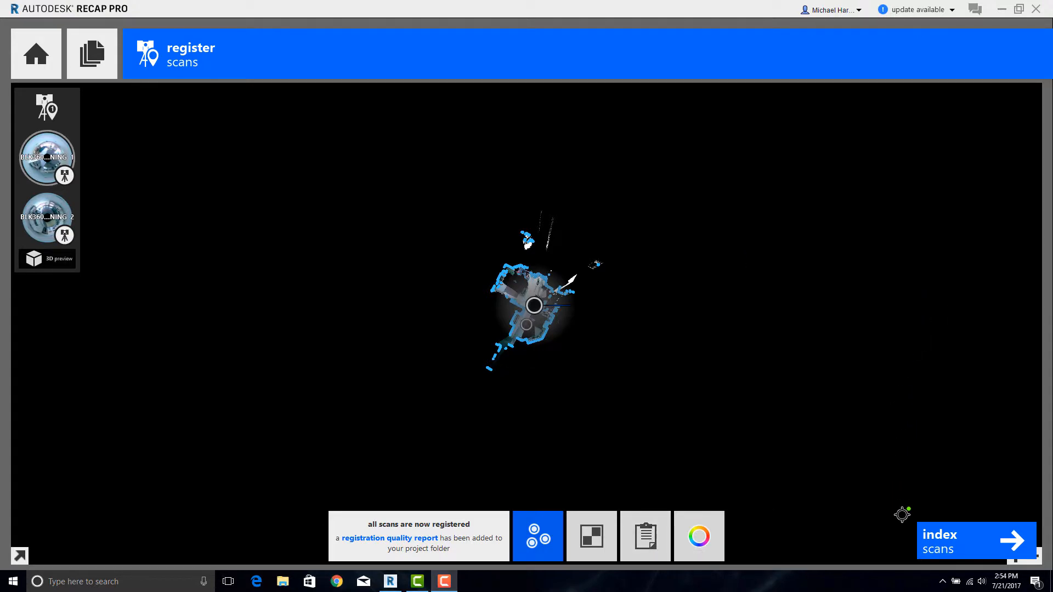
click(974, 540)
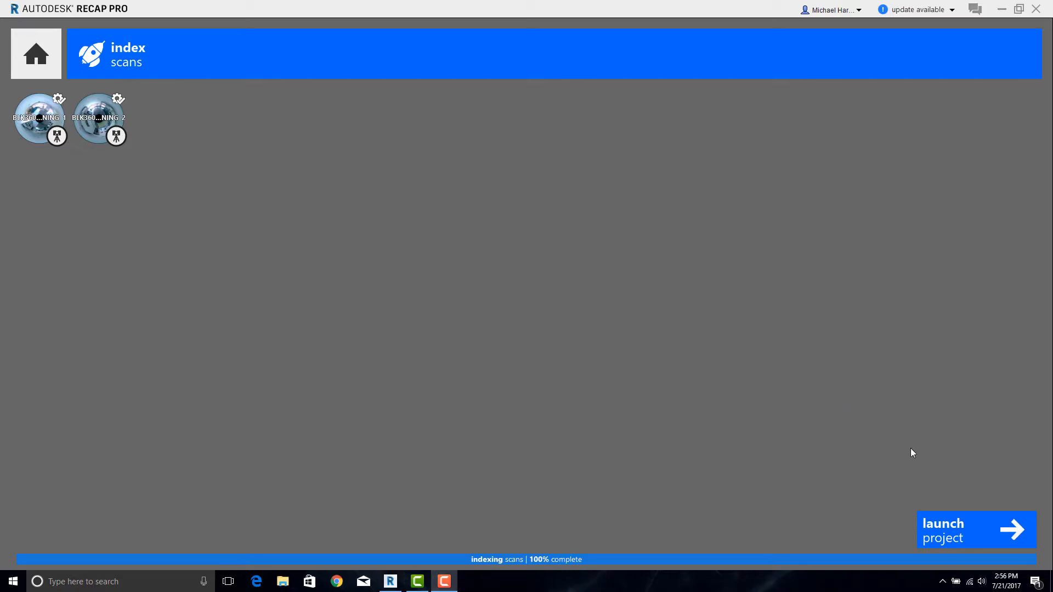
Launch the indexed project and move the 3D view inside the scanned kitchen.
click(974, 529)
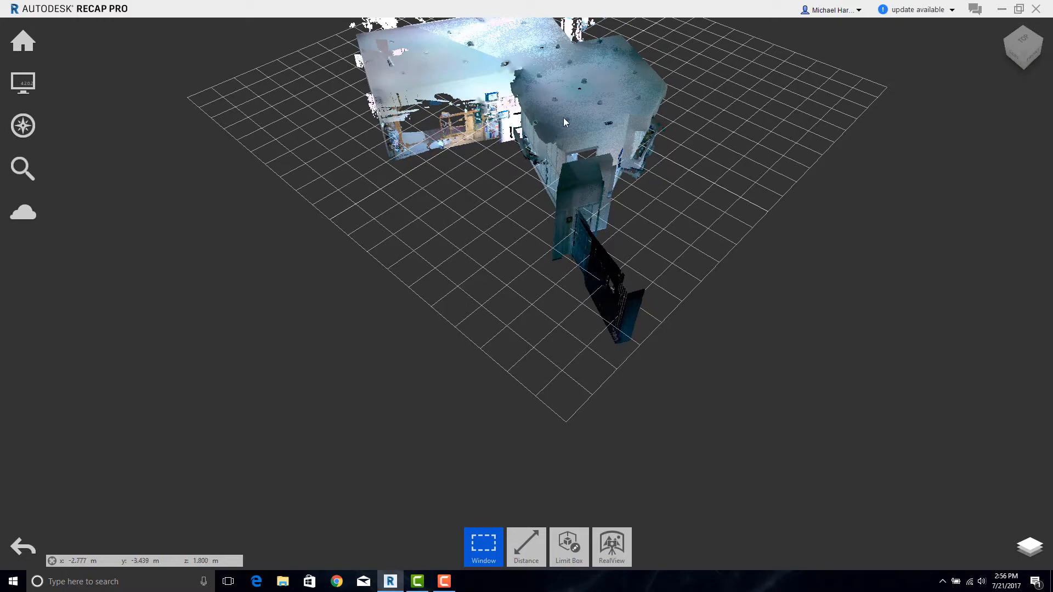
drag(564, 121, 581, 363)
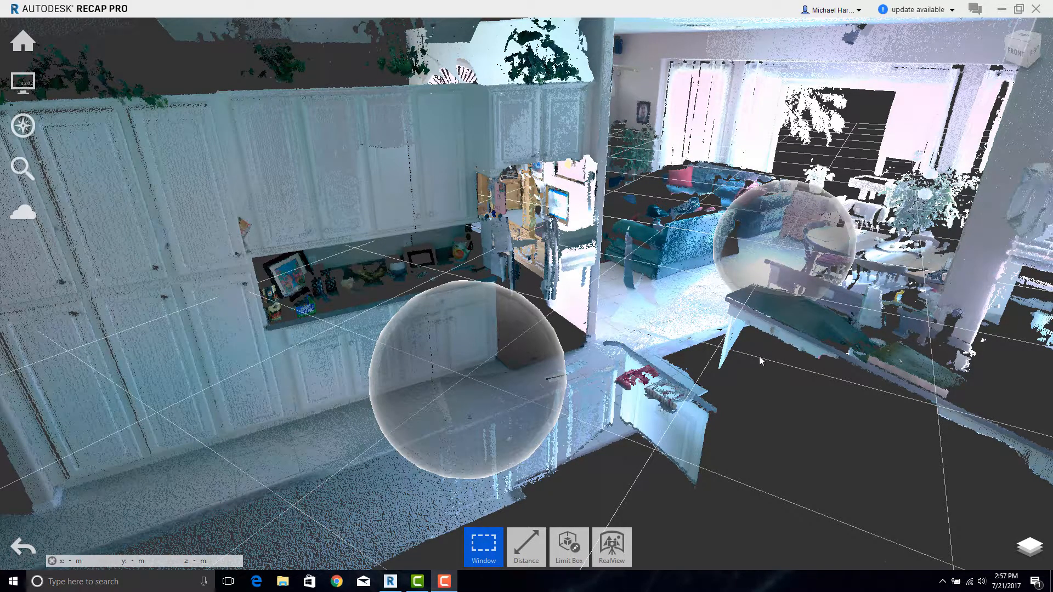
mouse_move(771, 354)
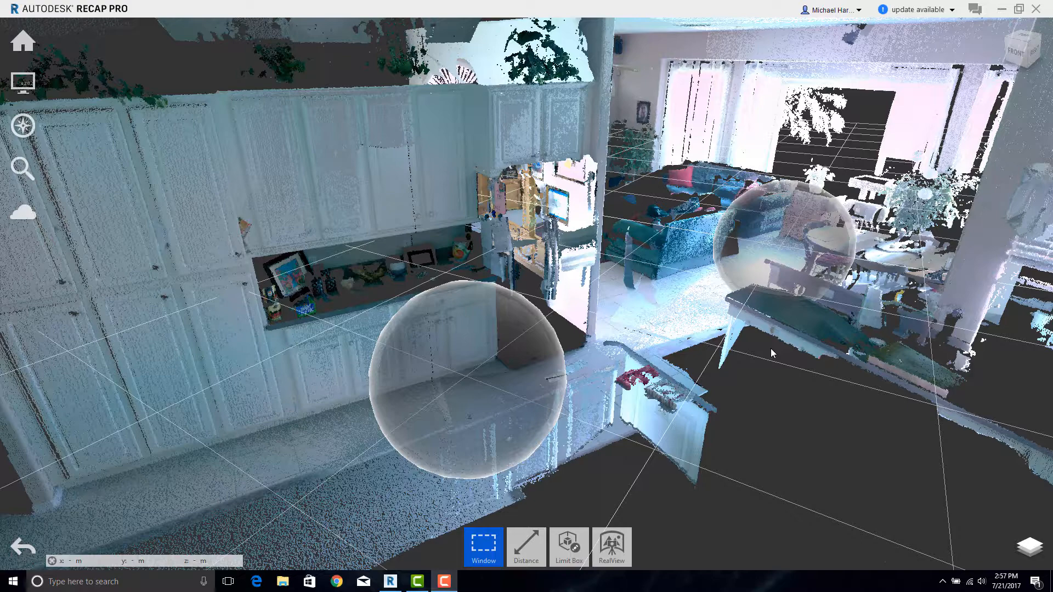
Save the project as BLK360 TRAINING (2).rcp in the BLK Training folder.
click(22, 40)
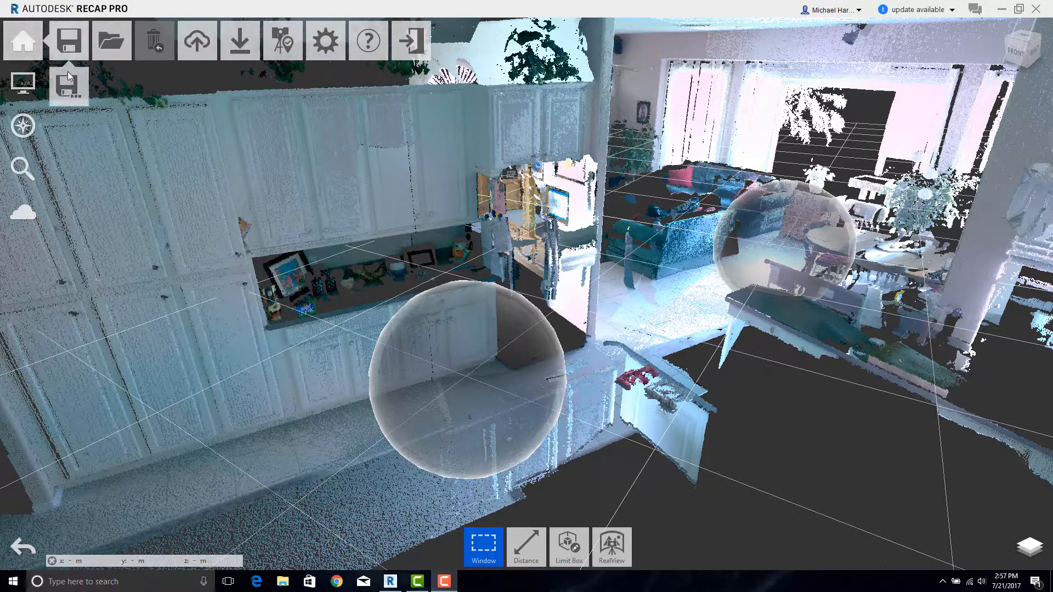
click(67, 40)
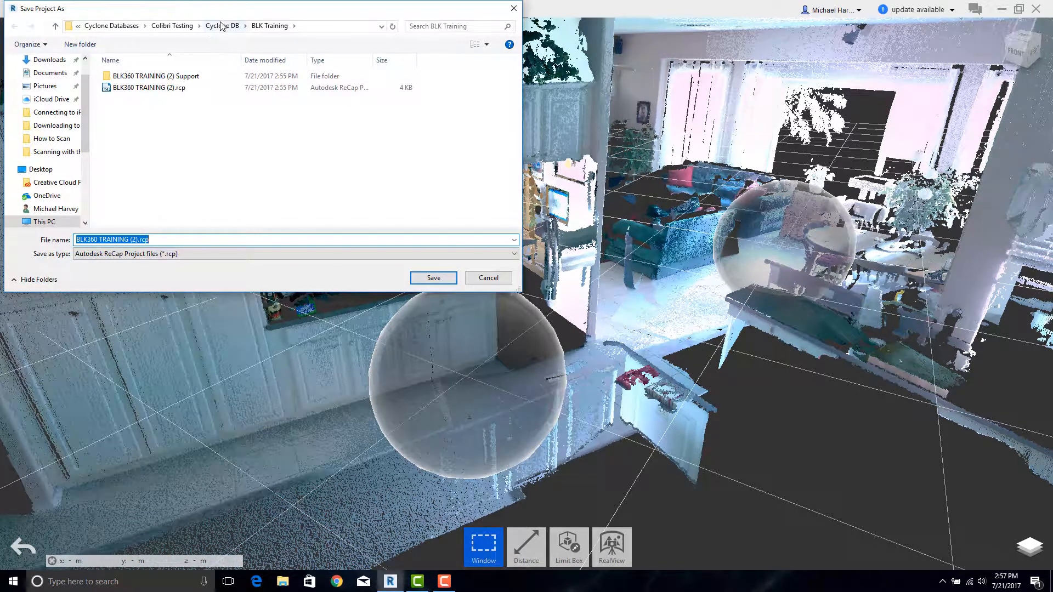
click(138, 240)
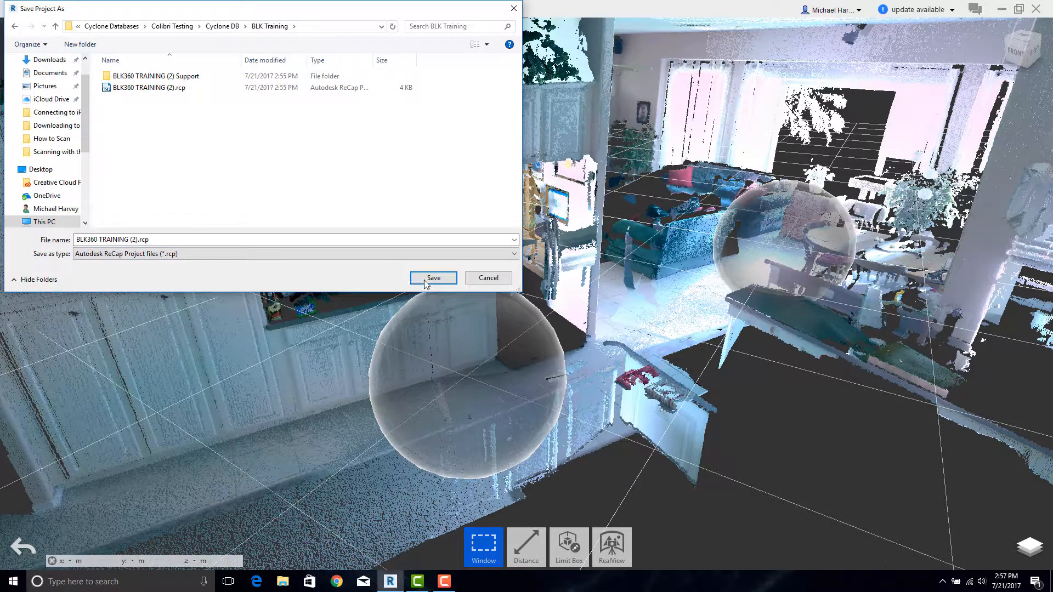
click(433, 278)
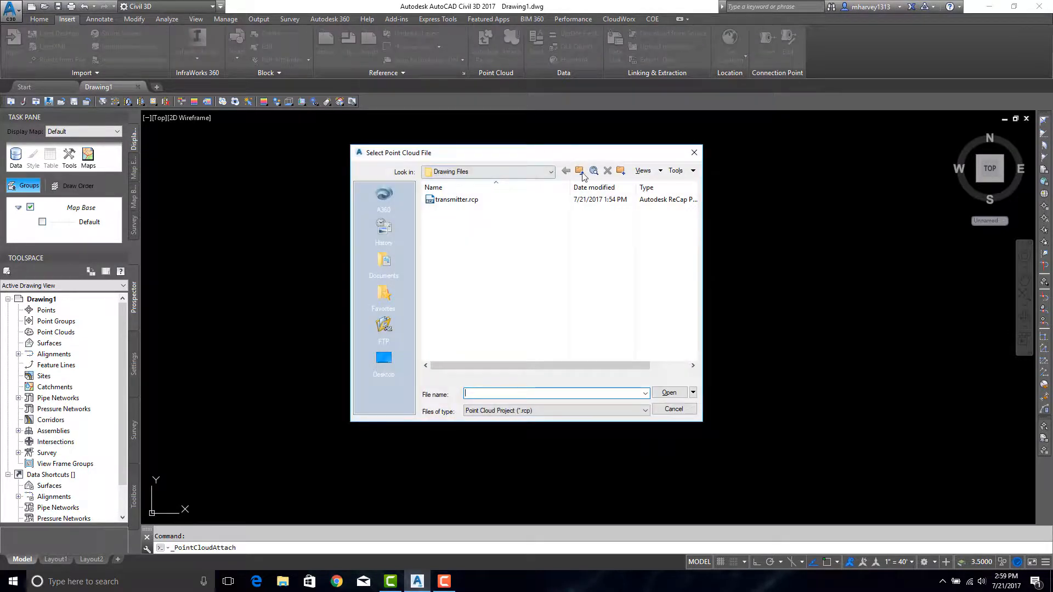
Attach BLK360 TRAINING (2).rcp from the parent folder as a point cloud in the drawing.
click(566, 172)
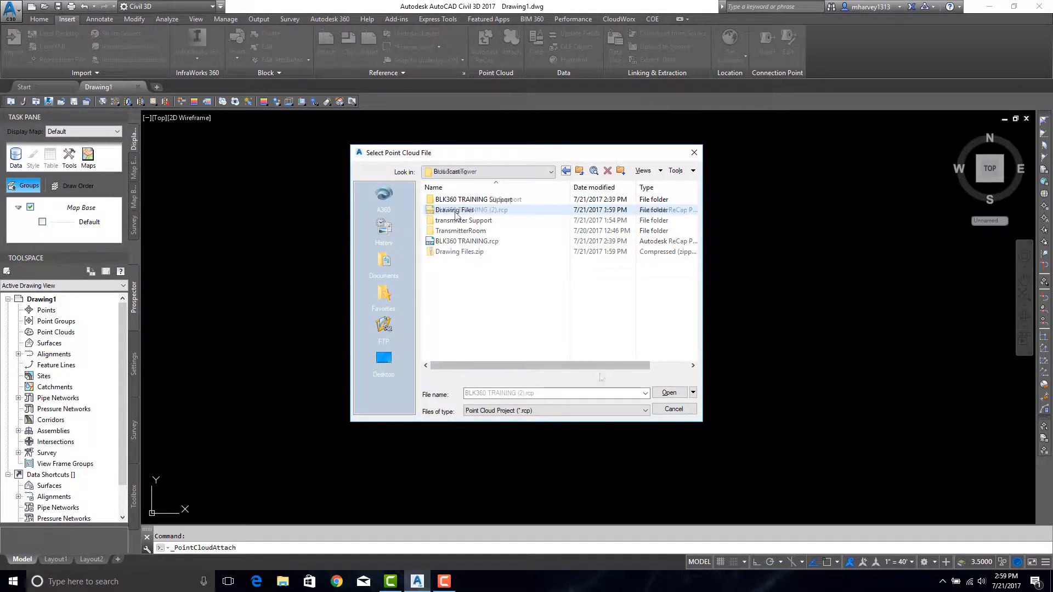
click(668, 393)
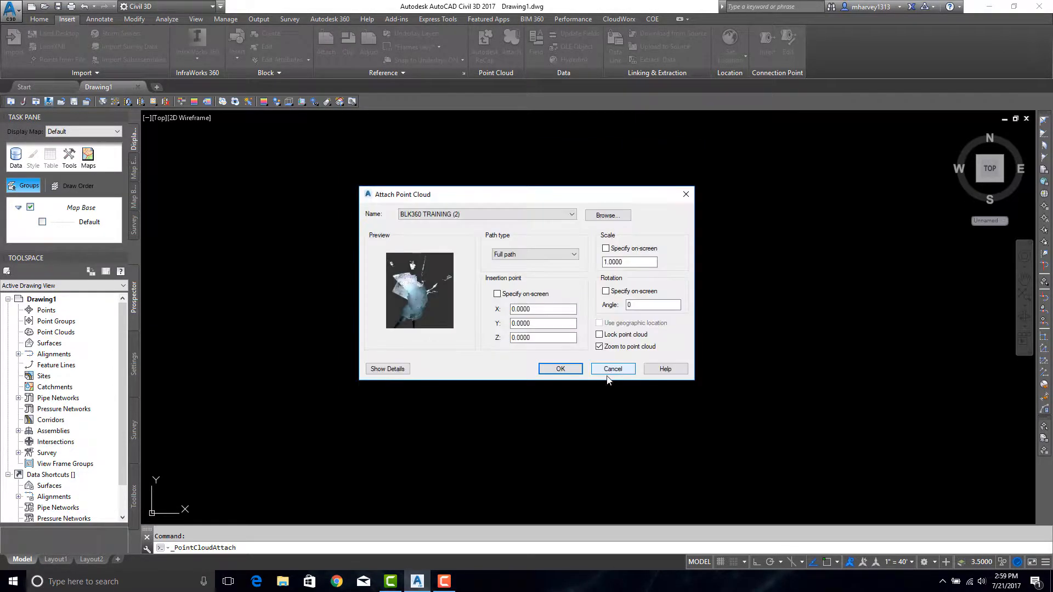
click(560, 368)
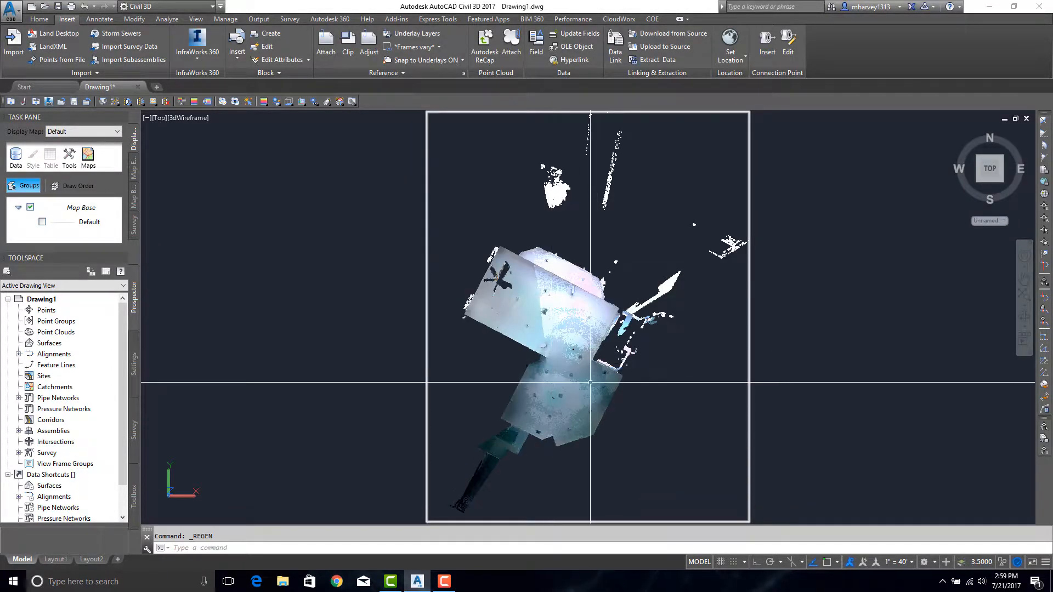